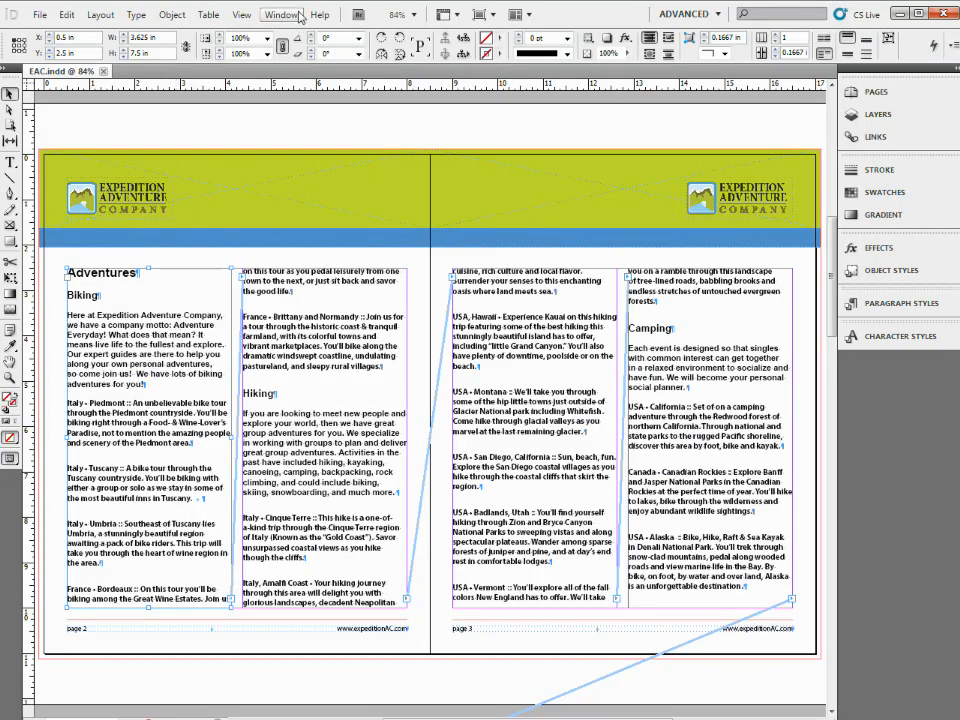
Show the Scripts panel via Window > Utilities, listing the Application > Samples > JavaScript scripts.
{"action": "left_click", "coordinate": [280, 14]}
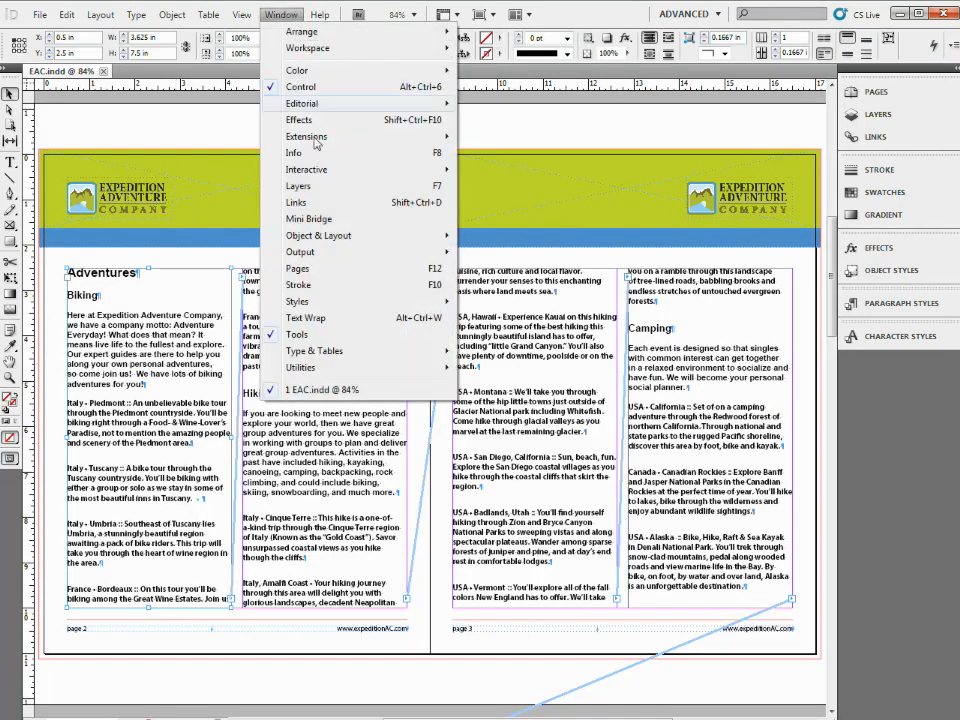
{"action": "left_click", "coordinate": [300, 368]}
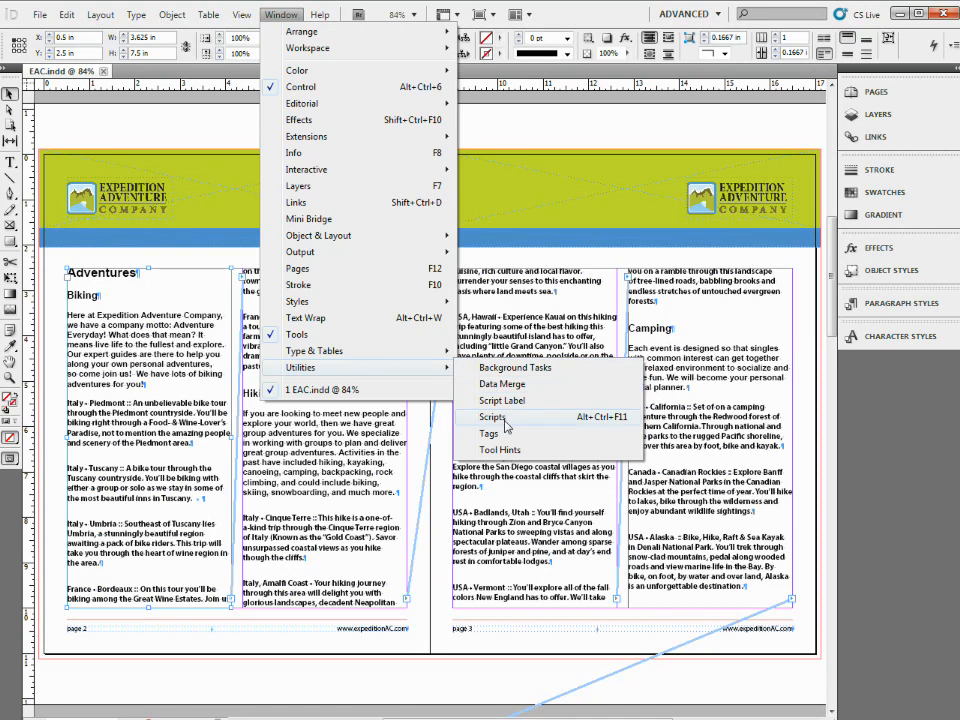
{"action": "left_click", "coordinate": [492, 418]}
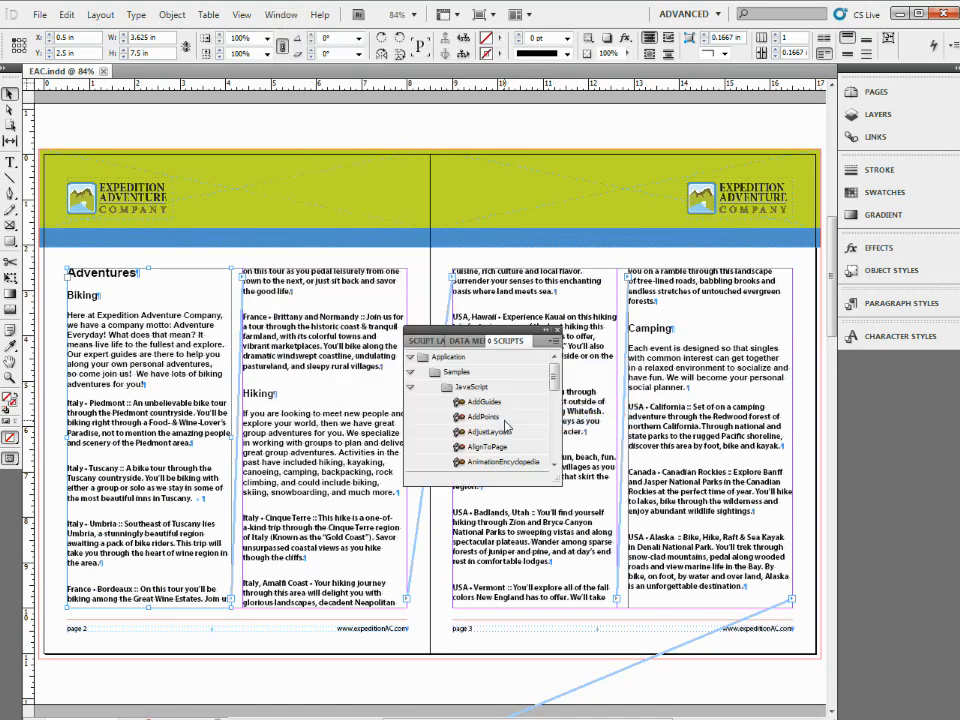
{"action": "mouse_move", "coordinate": [410, 398]}
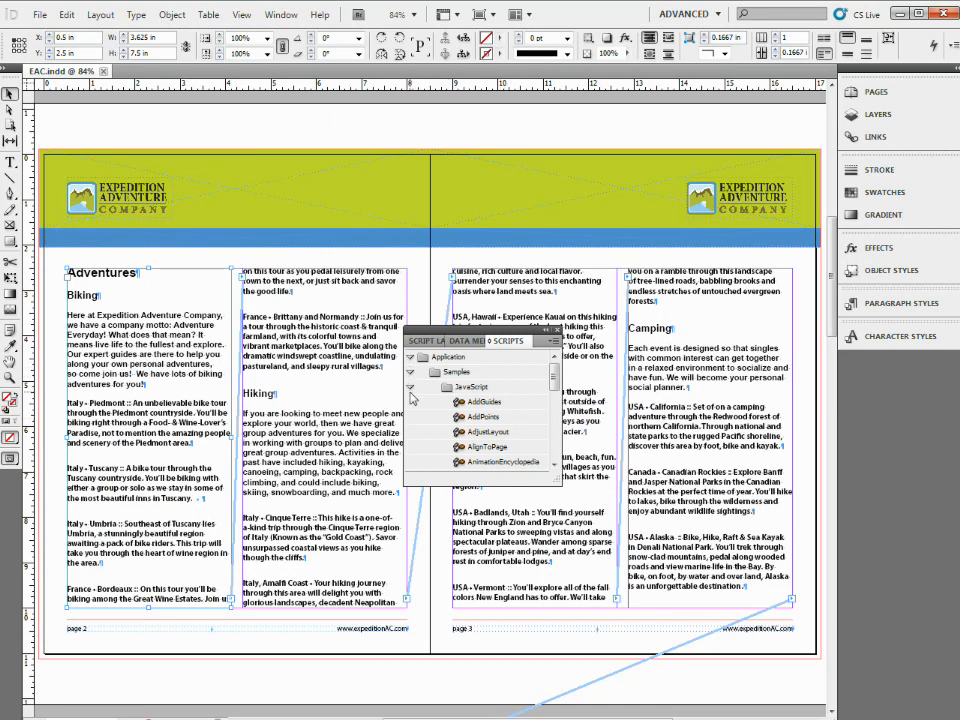
{"action": "left_click", "coordinate": [412, 356]}
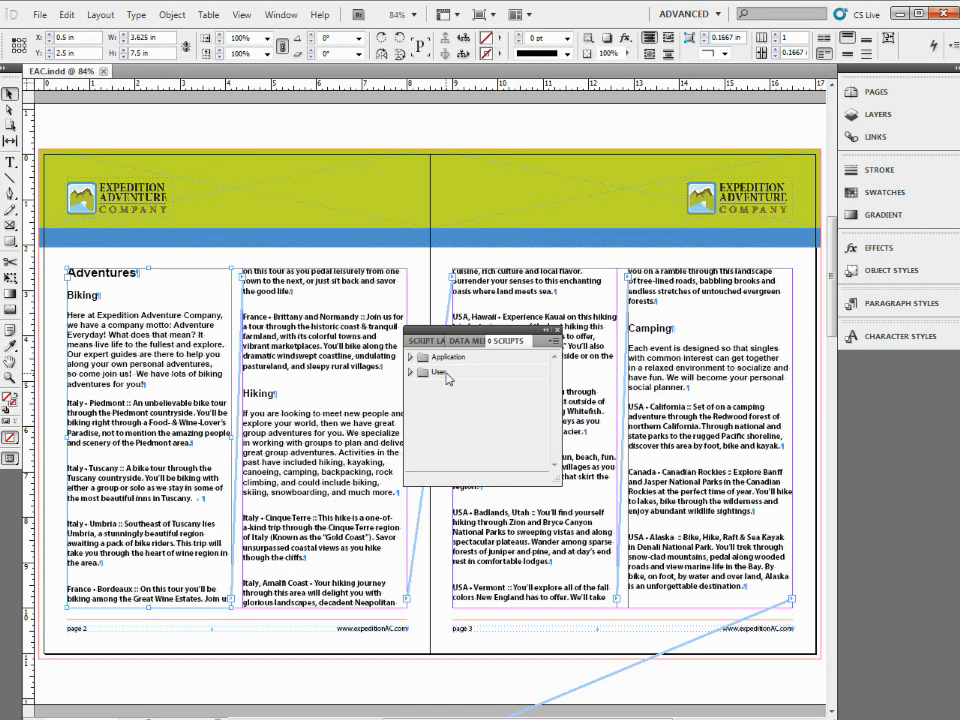
{"action": "left_click", "coordinate": [410, 356]}
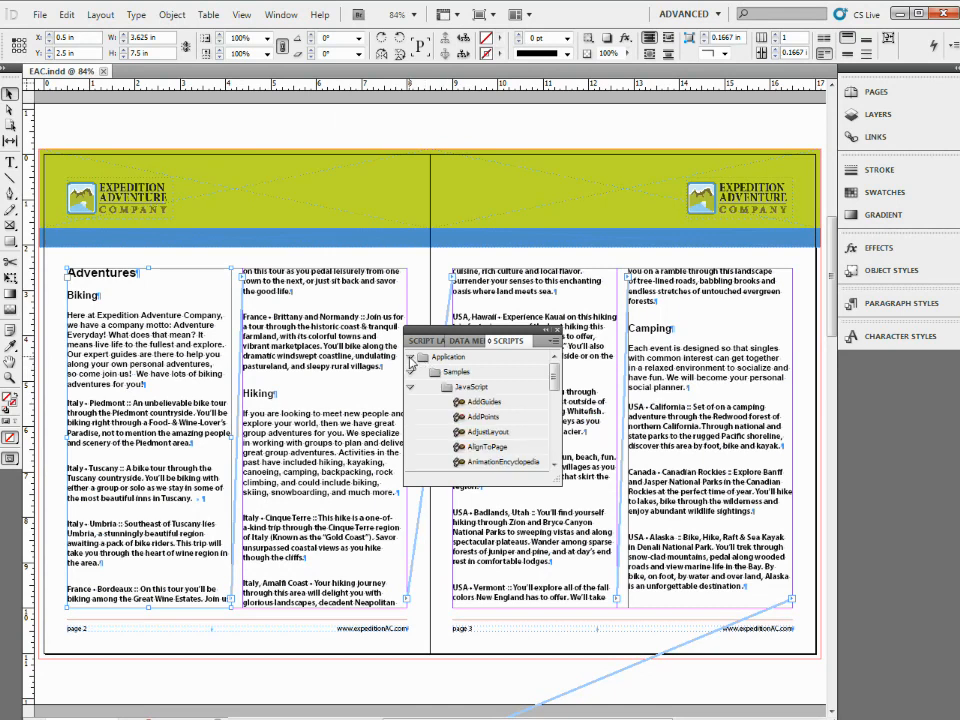
{"action": "left_click", "coordinate": [410, 388]}
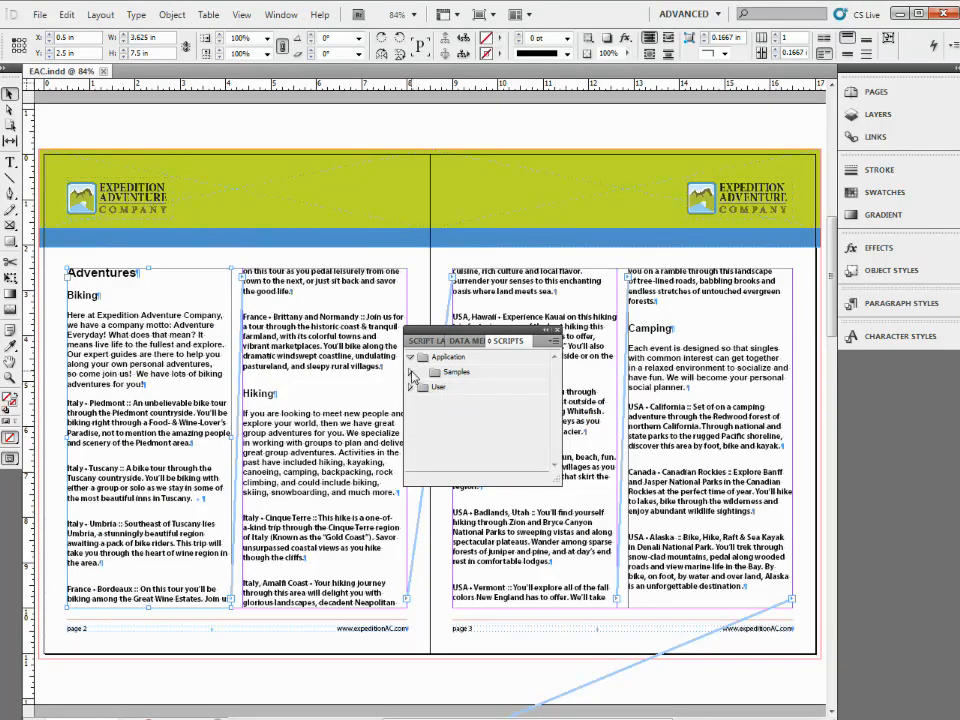
{"action": "left_click", "coordinate": [412, 356]}
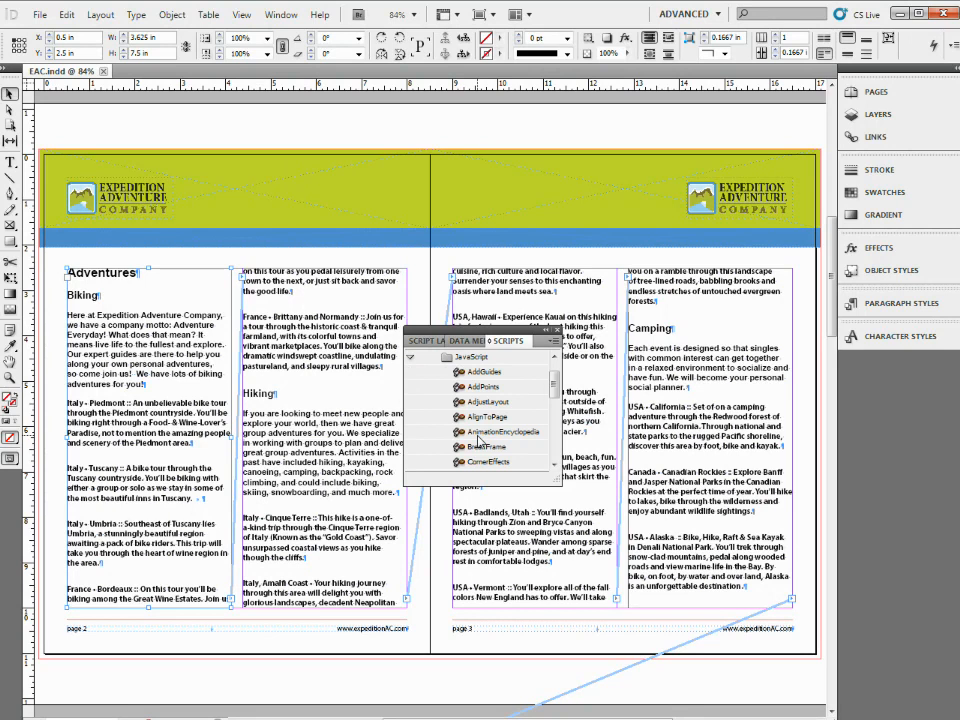
{"action": "mouse_move", "coordinate": [490, 438]}
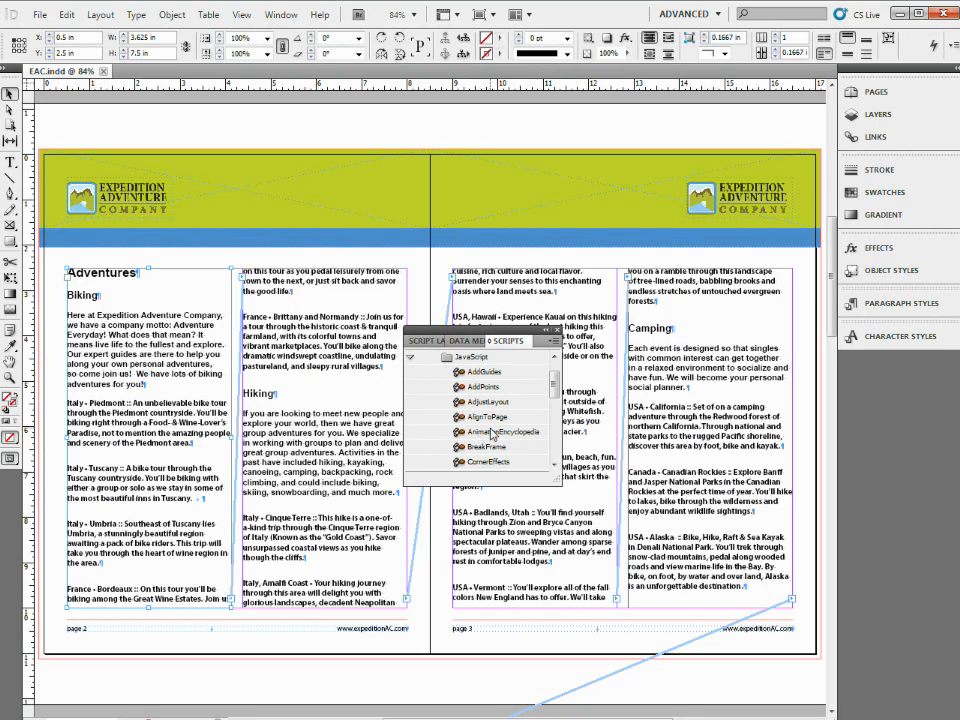